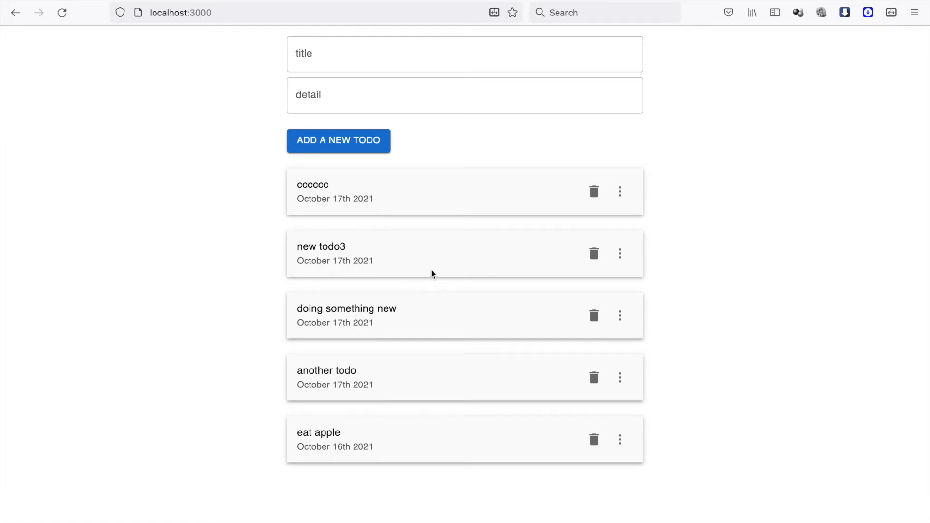
mouse_move(697, 256)
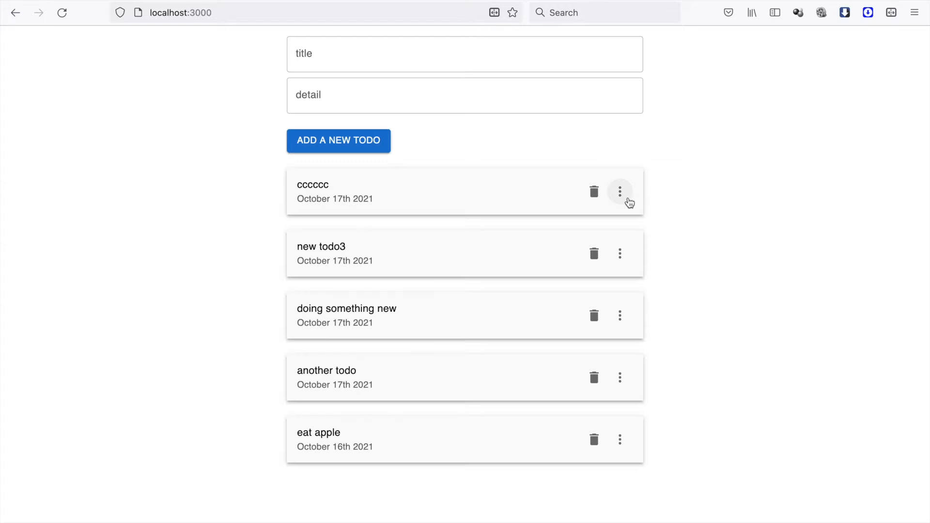
mouse_move(487, 157)
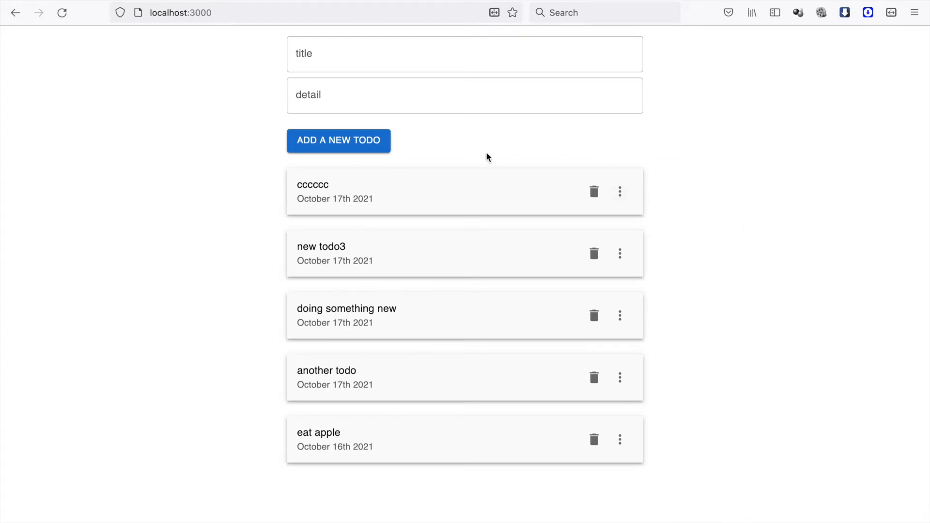
mouse_move(337, 179)
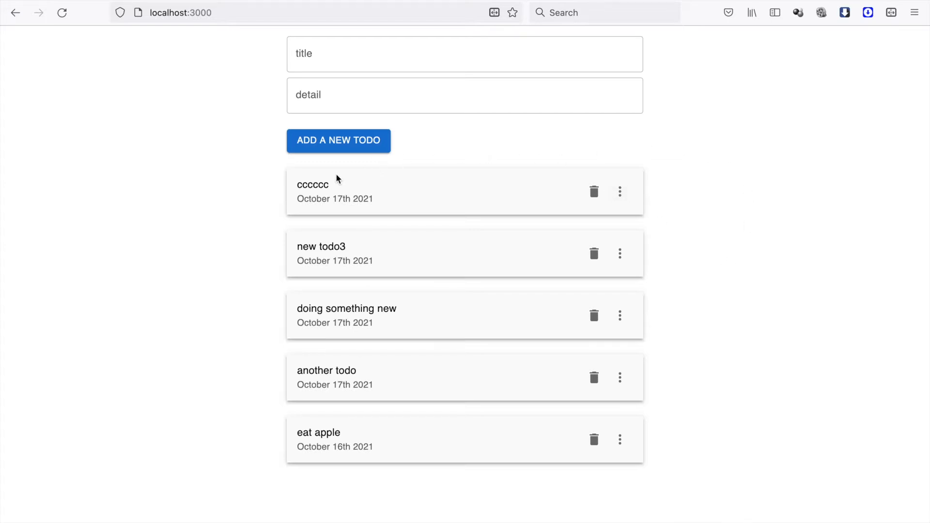
mouse_move(363, 174)
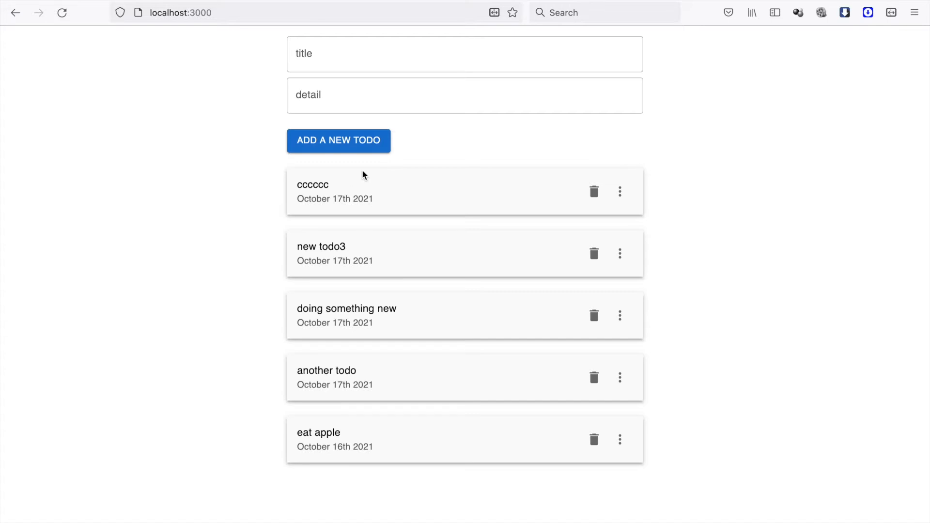
mouse_move(718, 298)
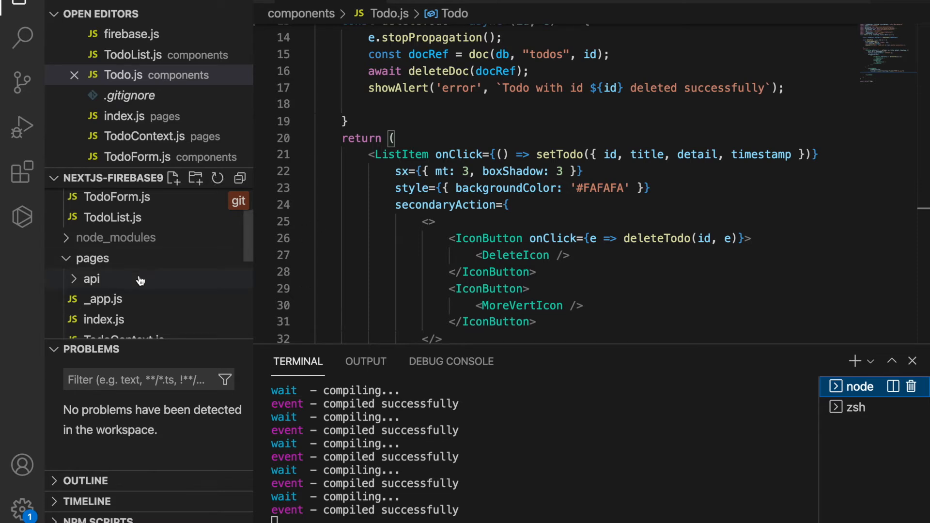
Under pages, create a todos folder containing a new empty [id].js file
click(93, 258)
text(todos)
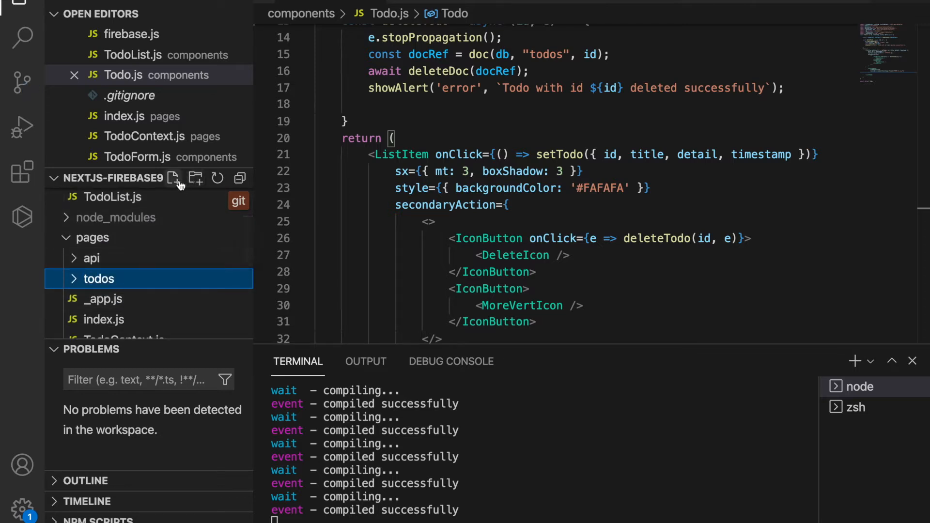
click(173, 179)
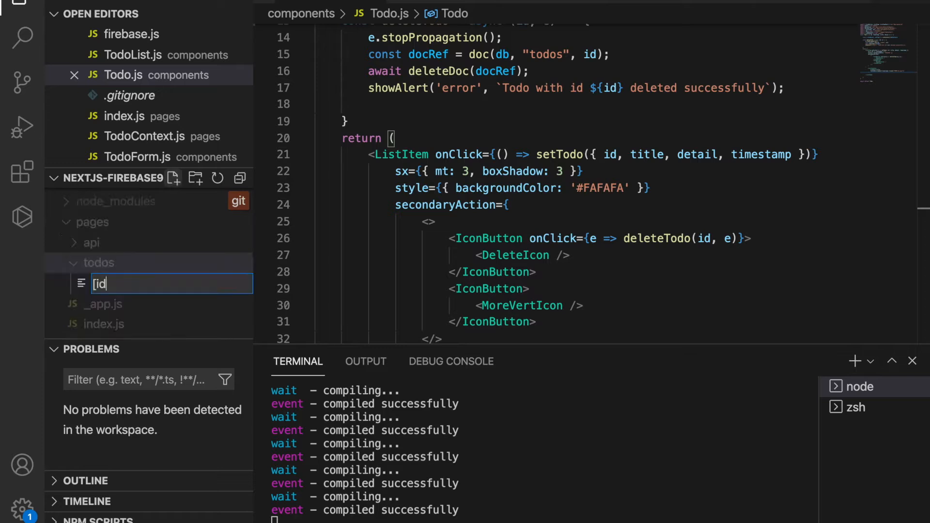
text(.js)
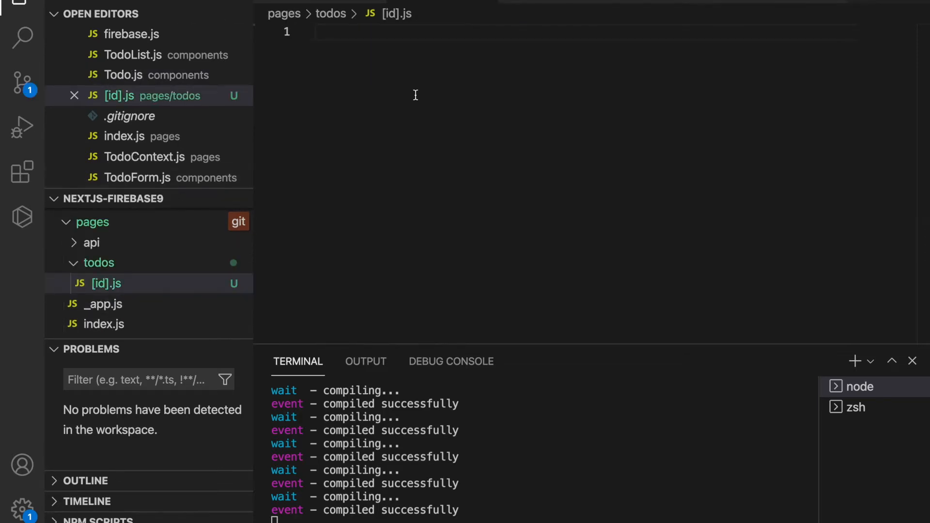
text(/t)
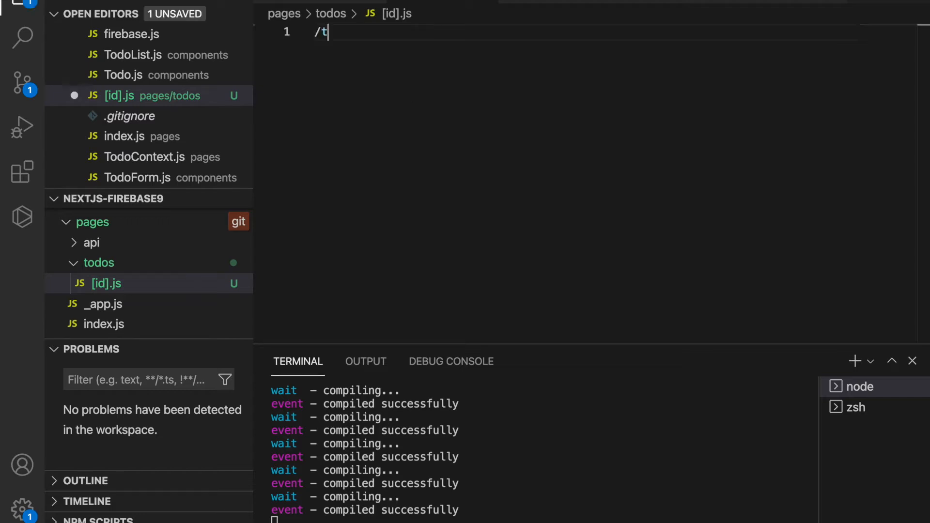
text(odos/)
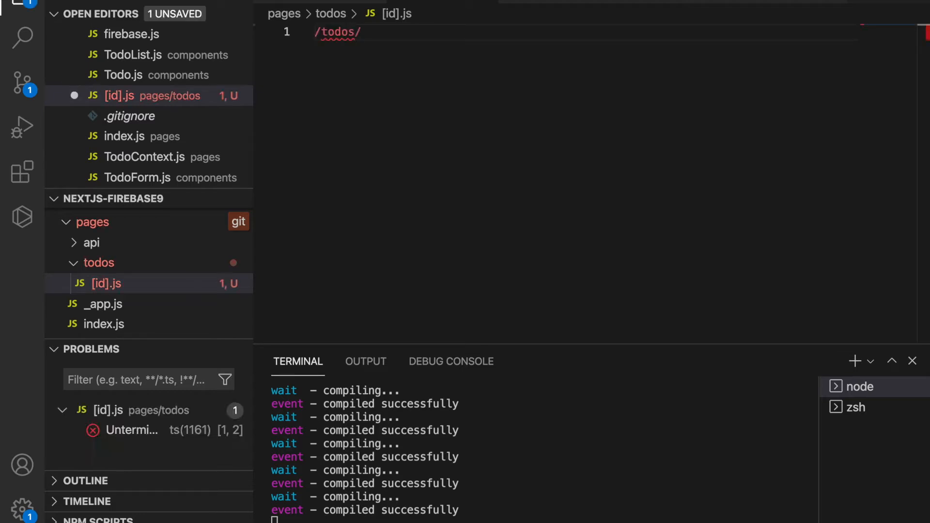
text(adsfsdaf)
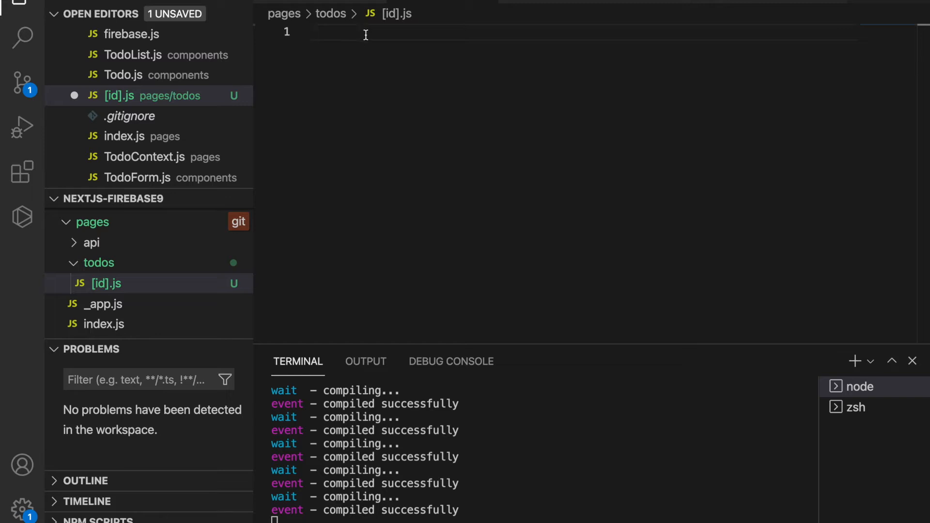
Use the rafce snippet to write a Detail component returning a centred MUI Grid with 'detail'
text(_rafce)
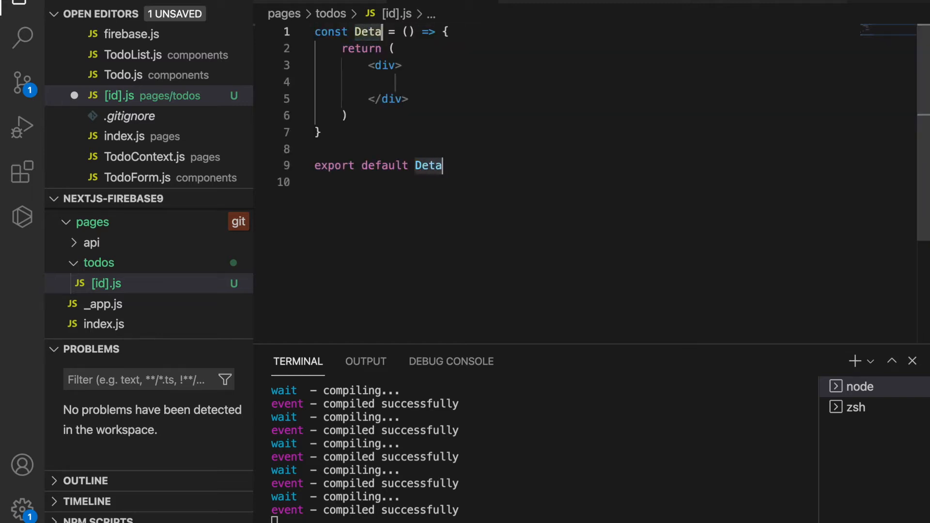
text(il)
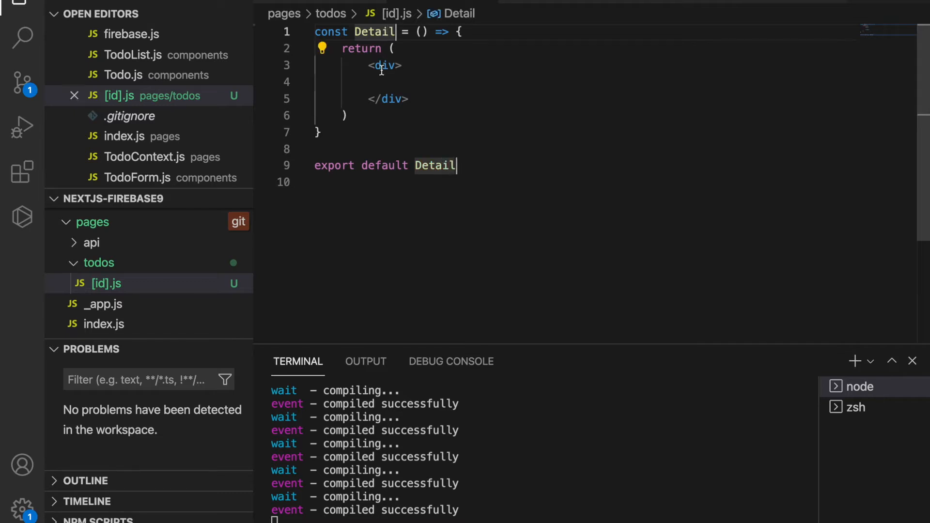
mouse_move(370, 66)
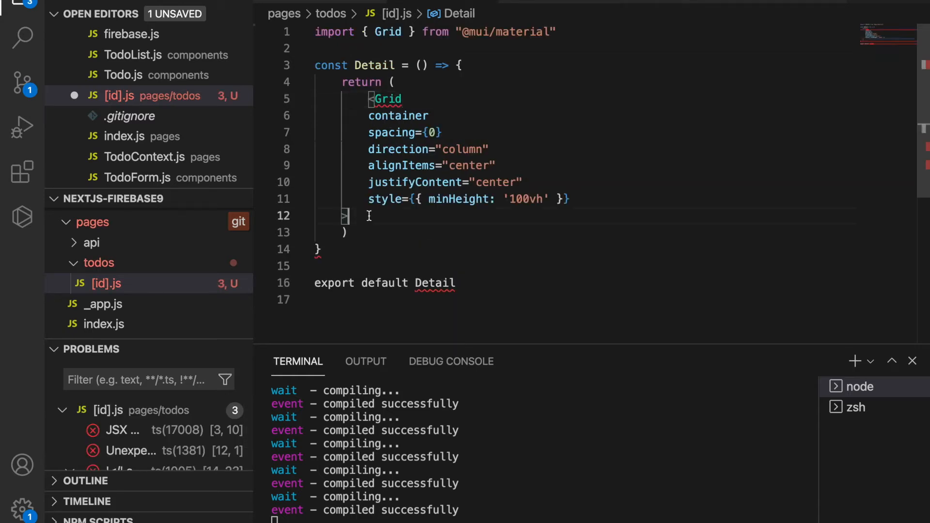
text(></G)
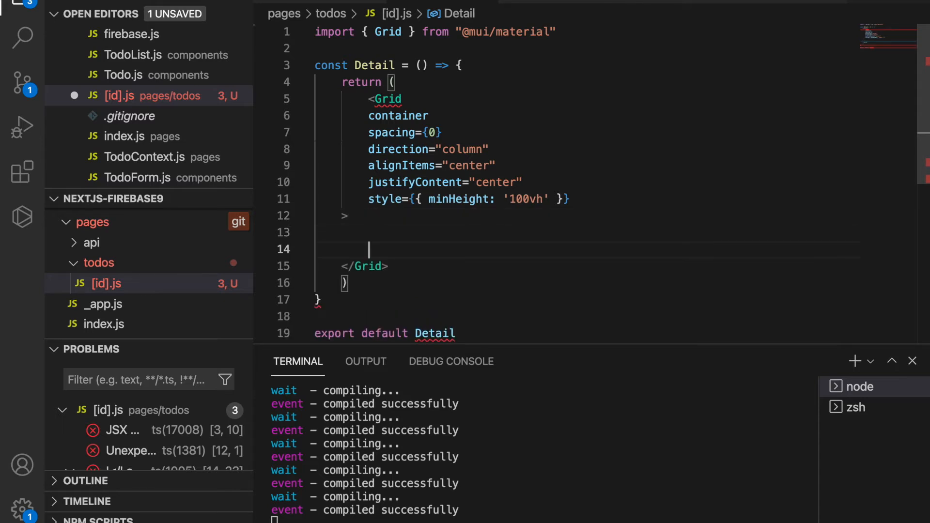
text(detail)
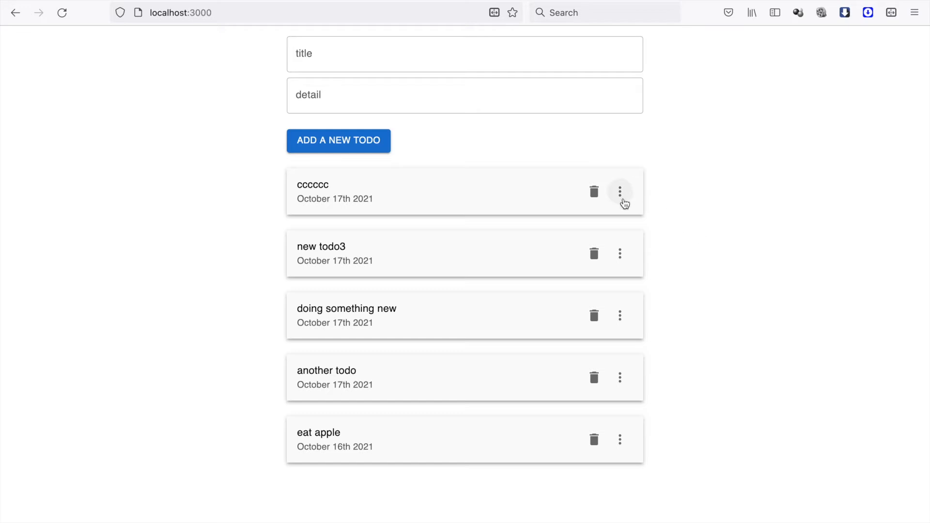
mouse_move(732, 242)
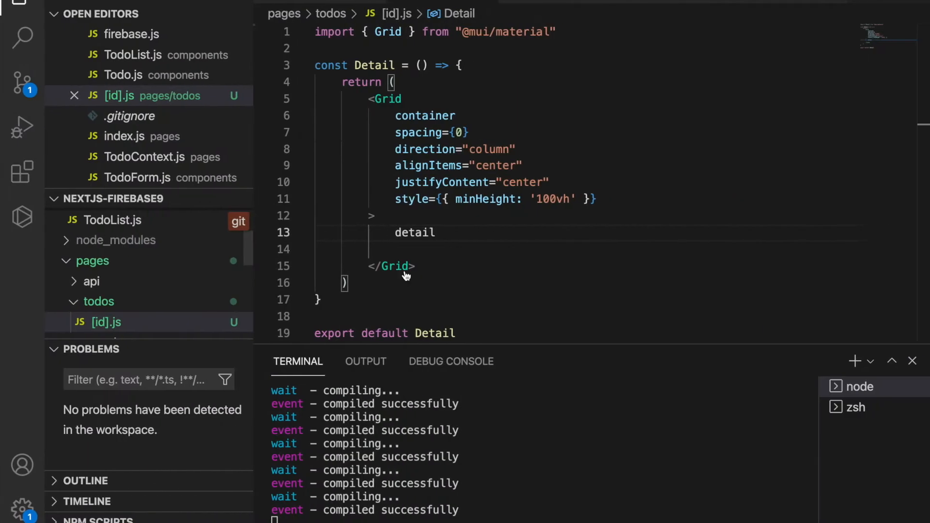
Save [id].js and open components/Todo.js for editing
click(109, 213)
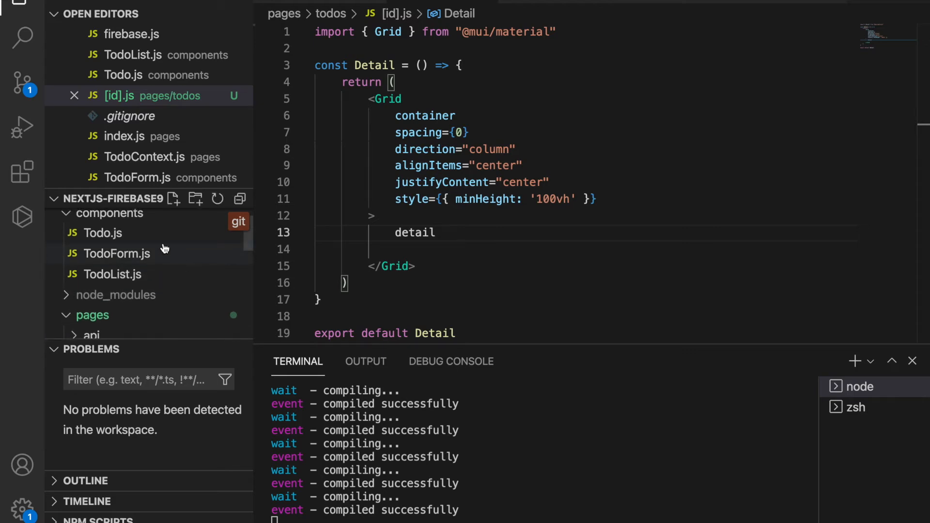
click(103, 232)
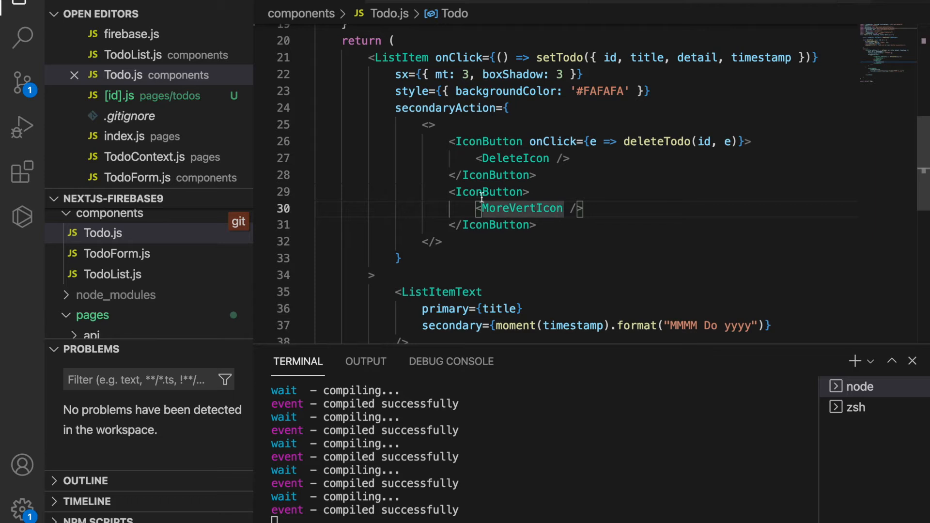
Add const seeMore = (id, e) calling e.stopPropagation() below deleteTodo in Todo.js
scroll(up, 3)
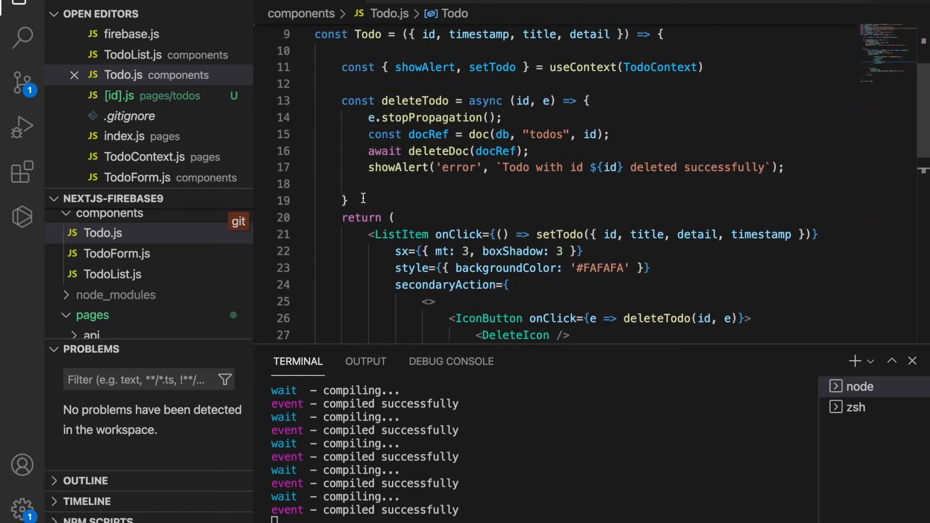
text(cons)
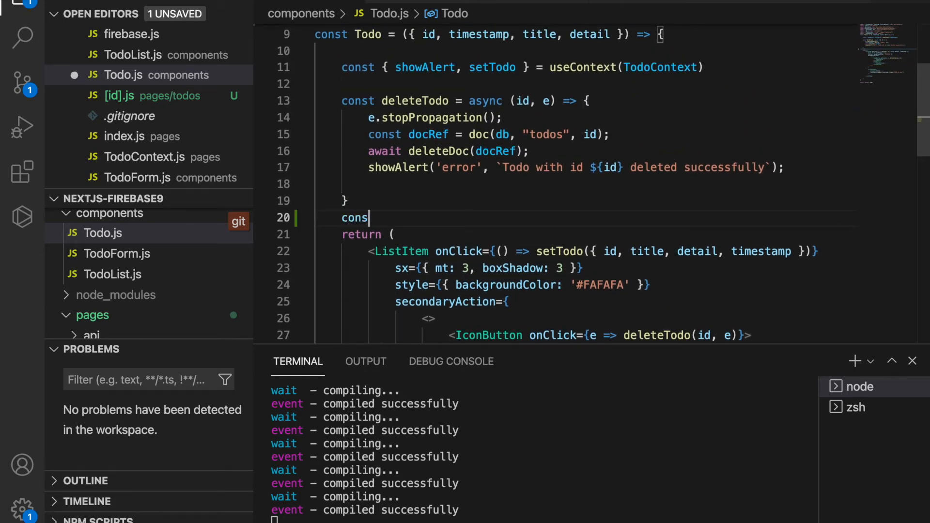
text(t seeMore = (id,e)=>{)
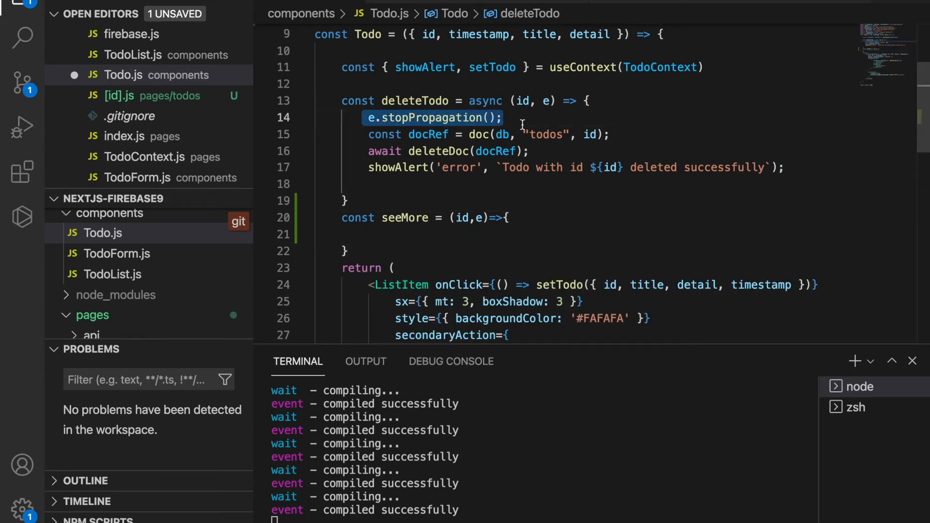
text(e.stopPropagation();)
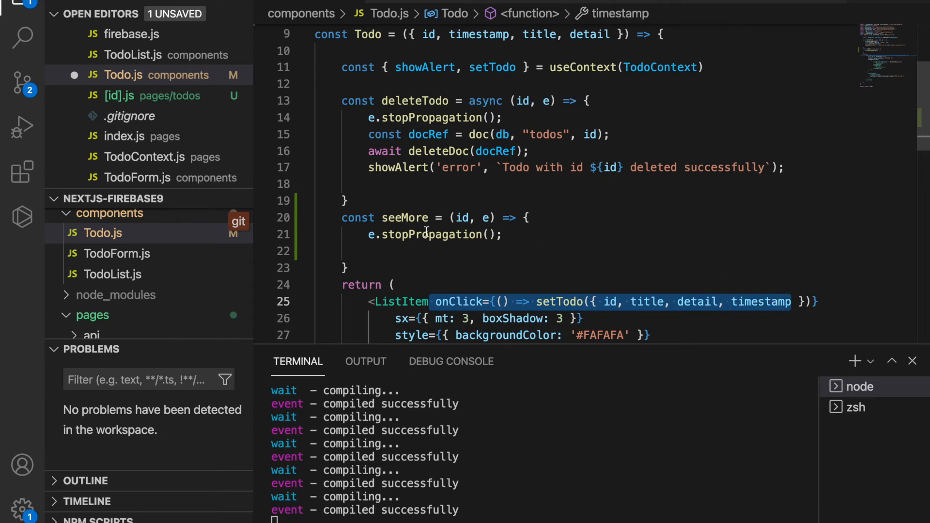
click(462, 226)
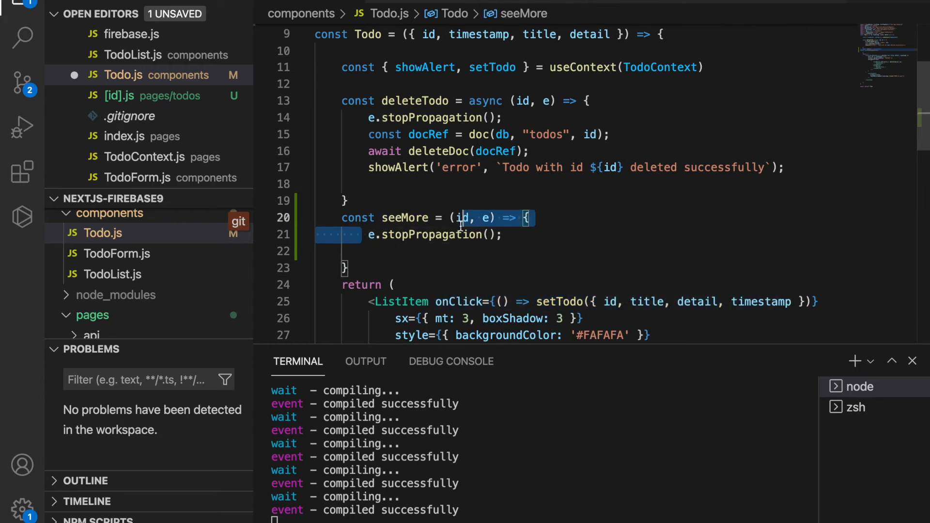
click(421, 250)
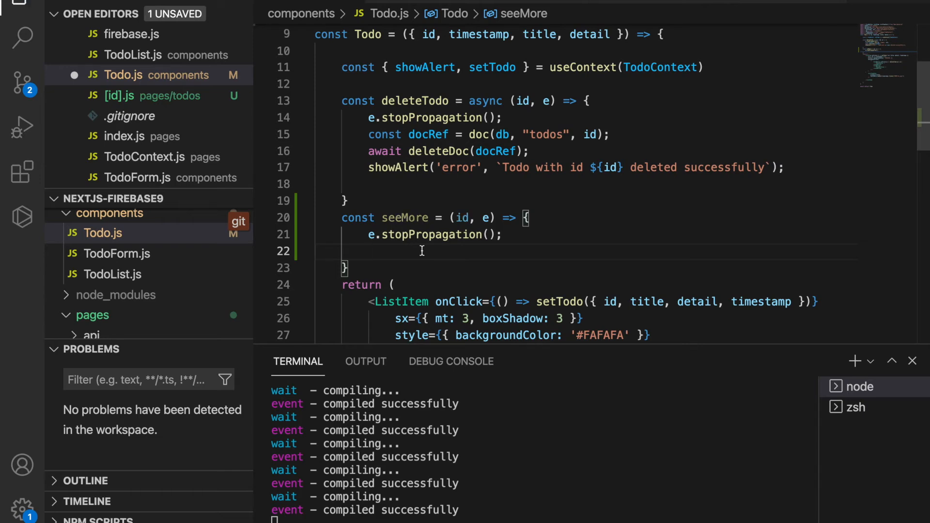
scroll(up, 3)
text(import {)
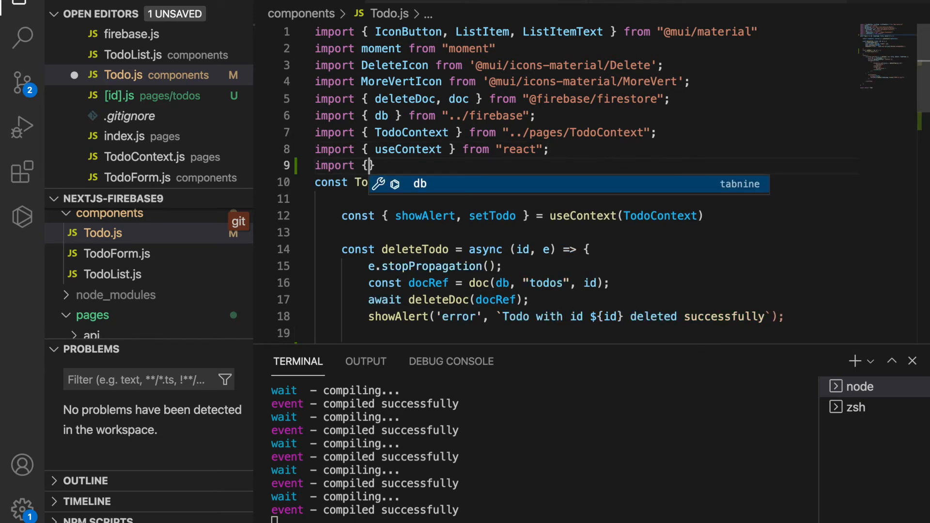
Import useRouter from 'next/router' at the top of Todo.js
text(useRou)
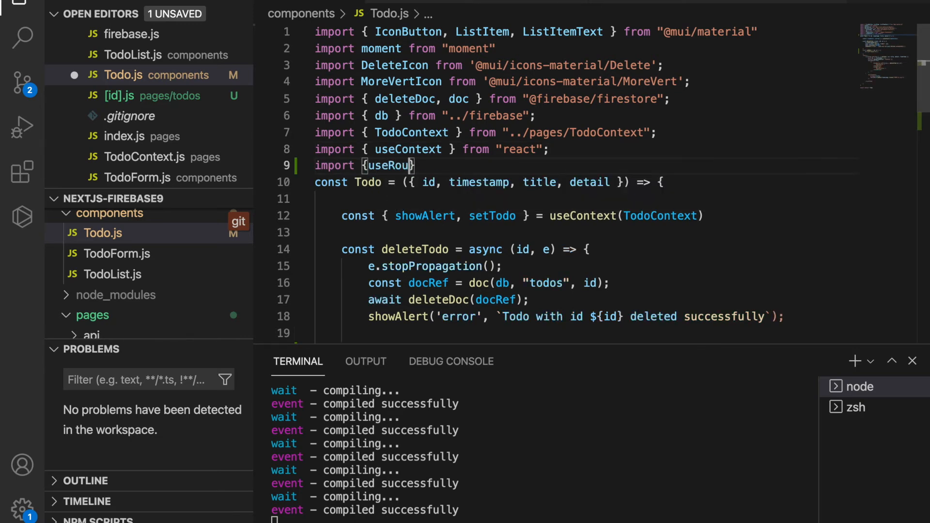
text(ter} from)
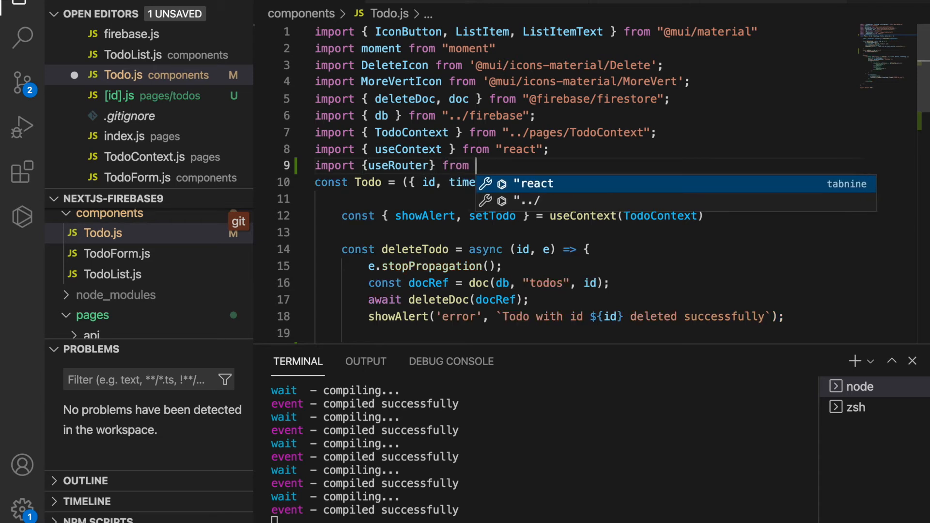
text(next/router')
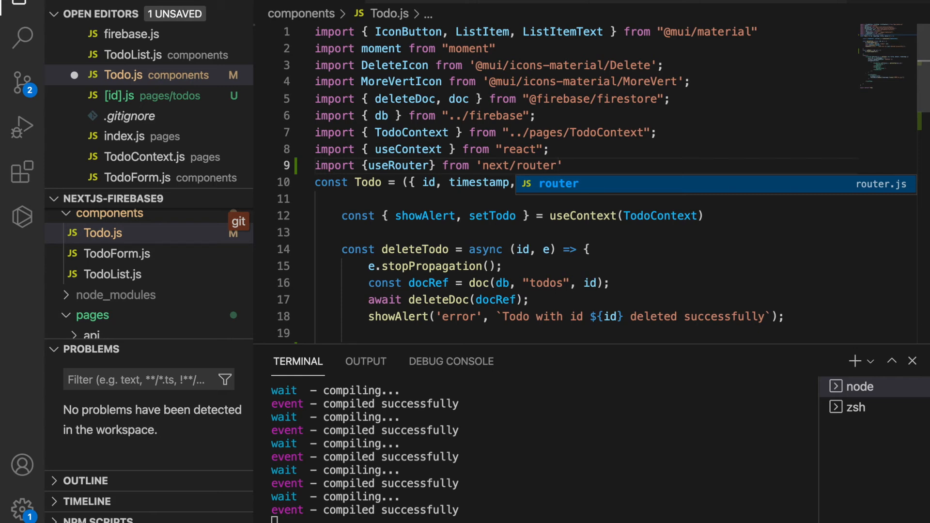
Create const router = useRouter() inside the Todo component
scroll(down, 3)
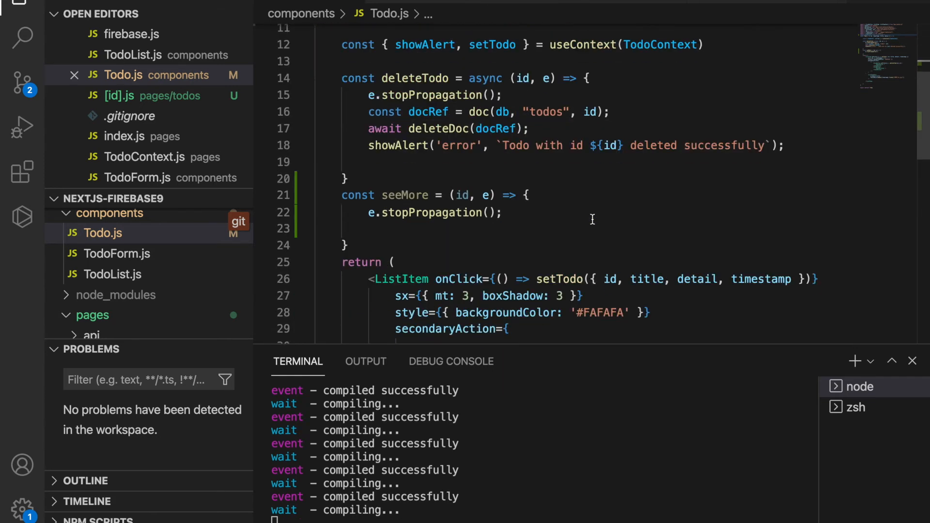
scroll(up, 3)
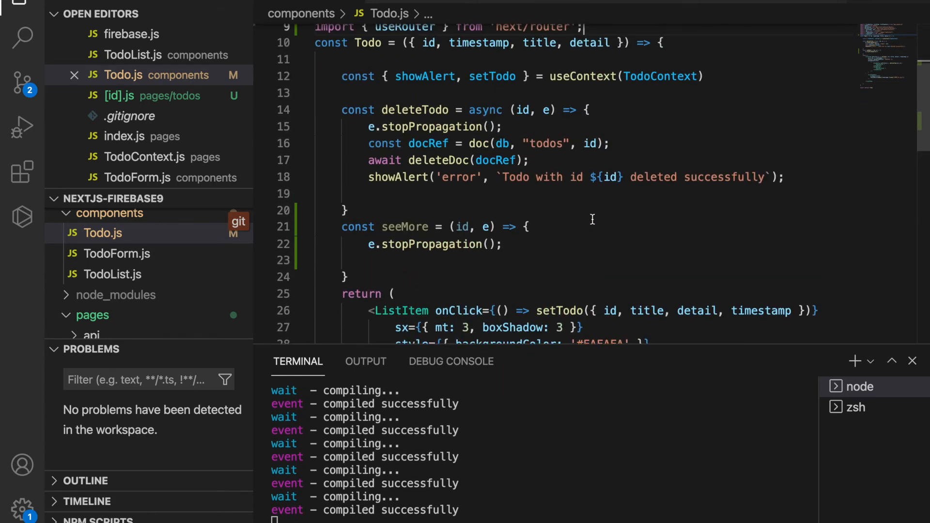
text(cons)
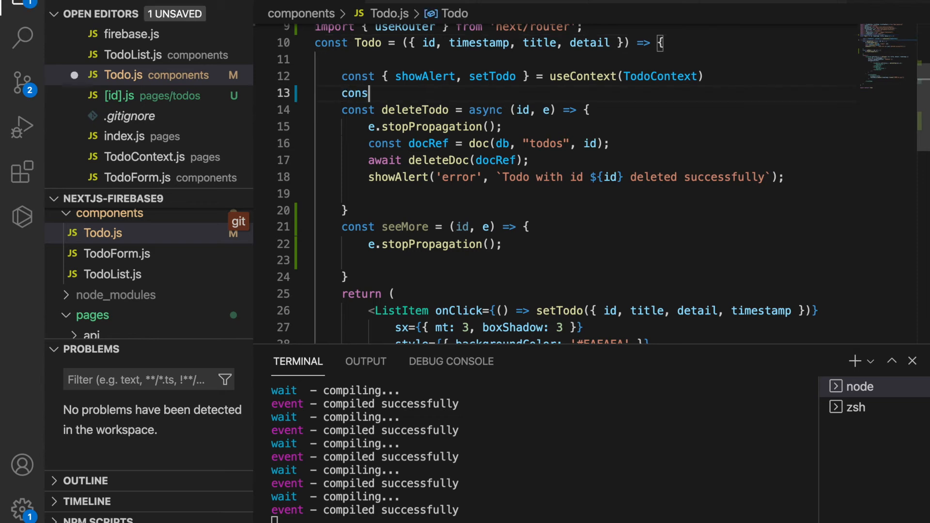
text(t router =)
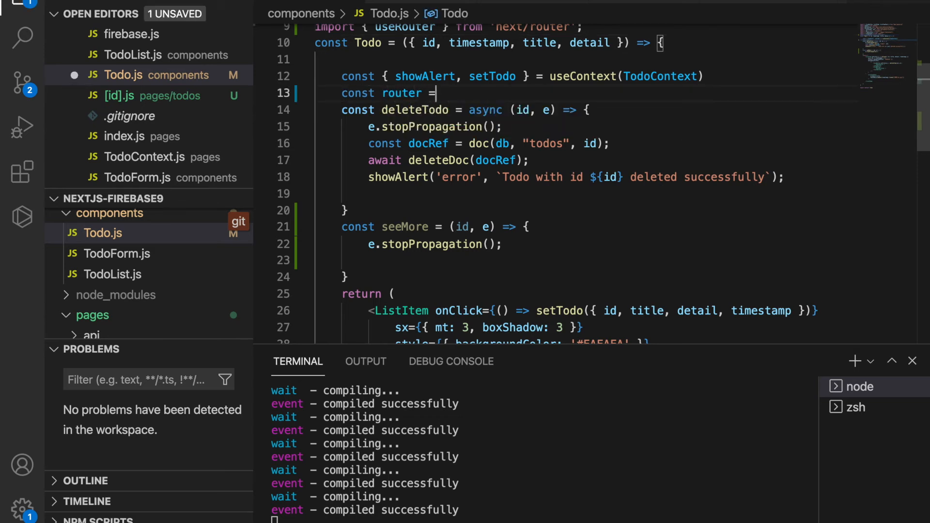
text(useRouter())
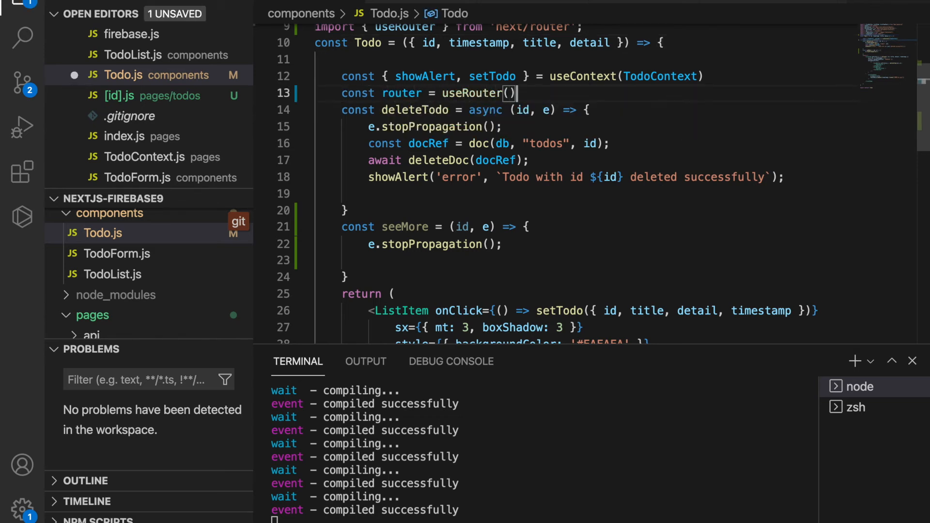
scroll(down, 3)
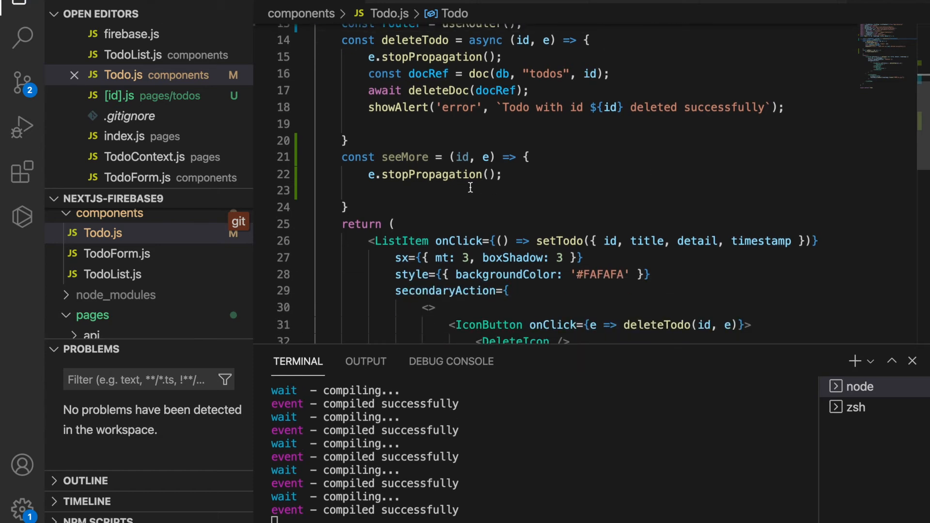
Make seeMore call router.push(`/todos/${id}`) after stopPropagation, and save Todo.js
click(369, 190)
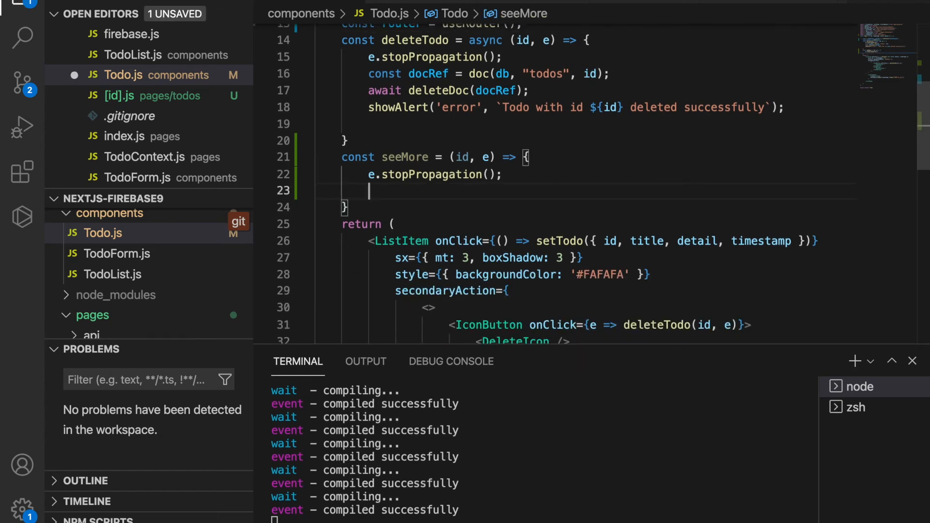
text(router)
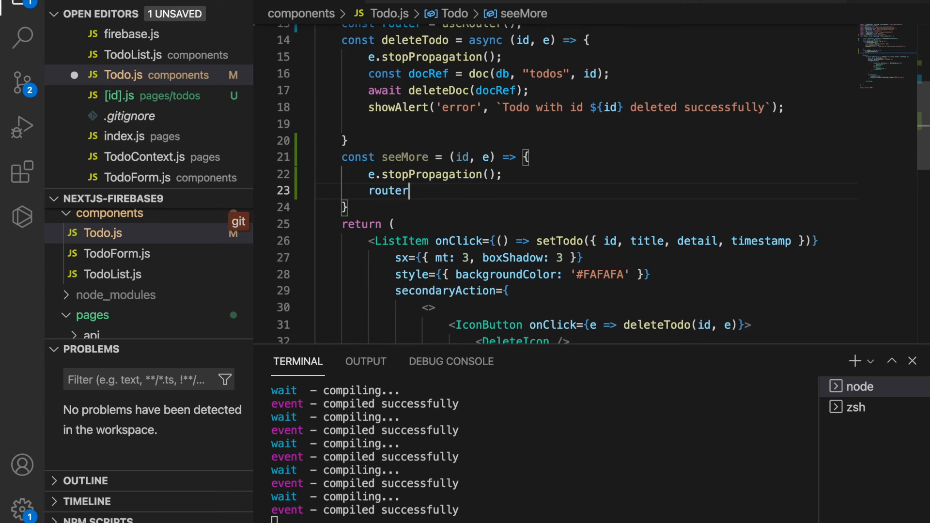
text(.push()
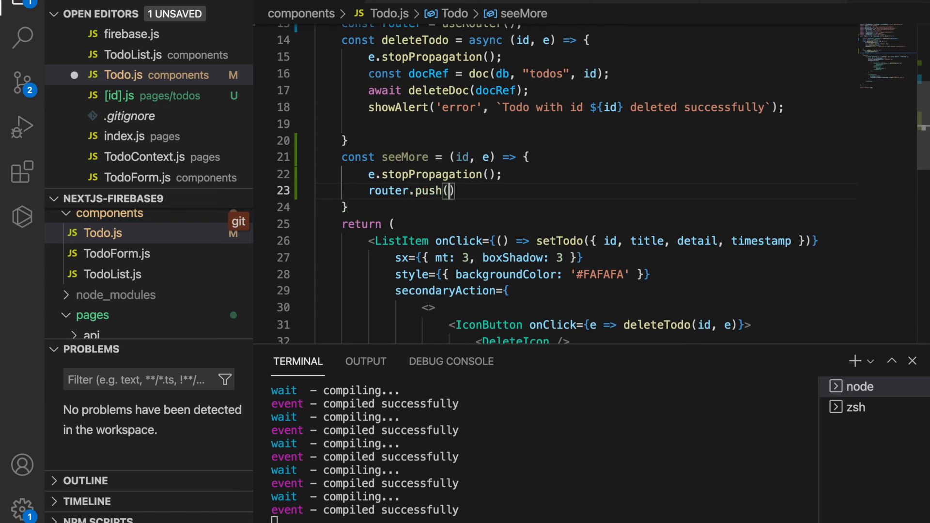
text(`)
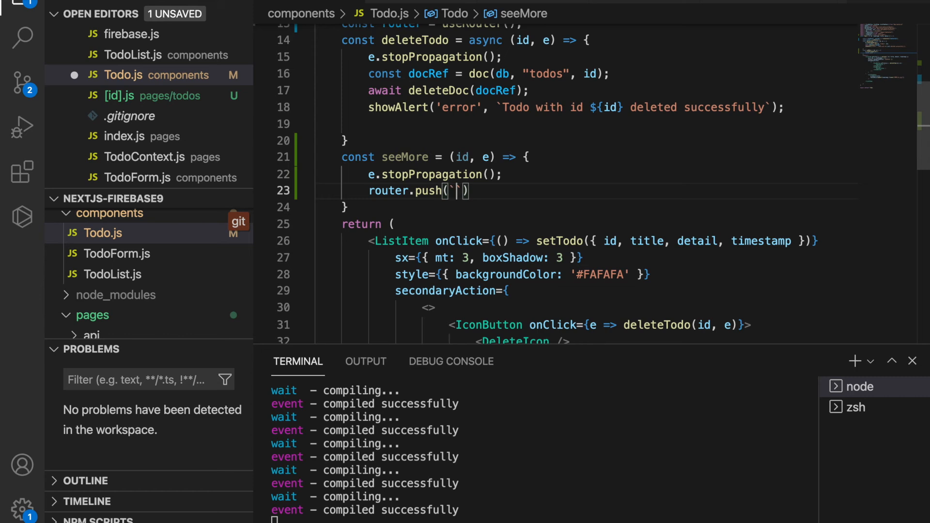
text(/todos/)
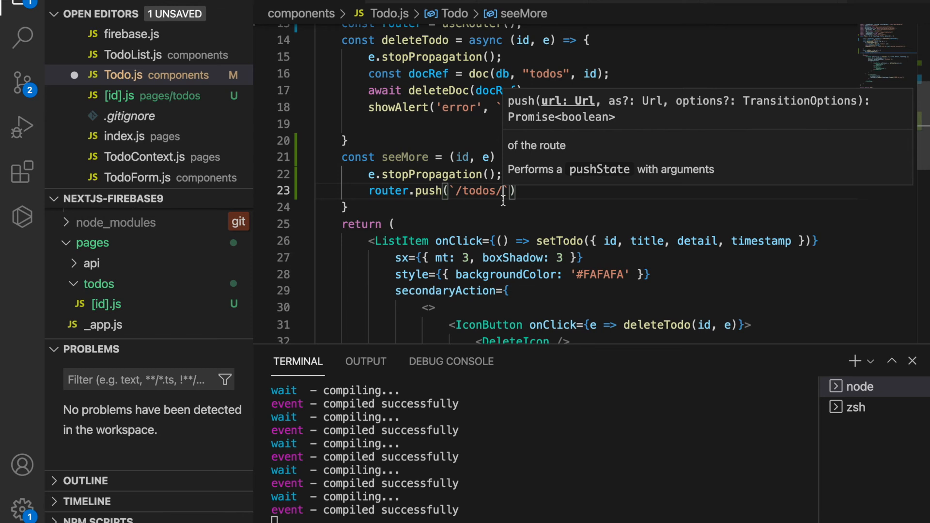
text(${)
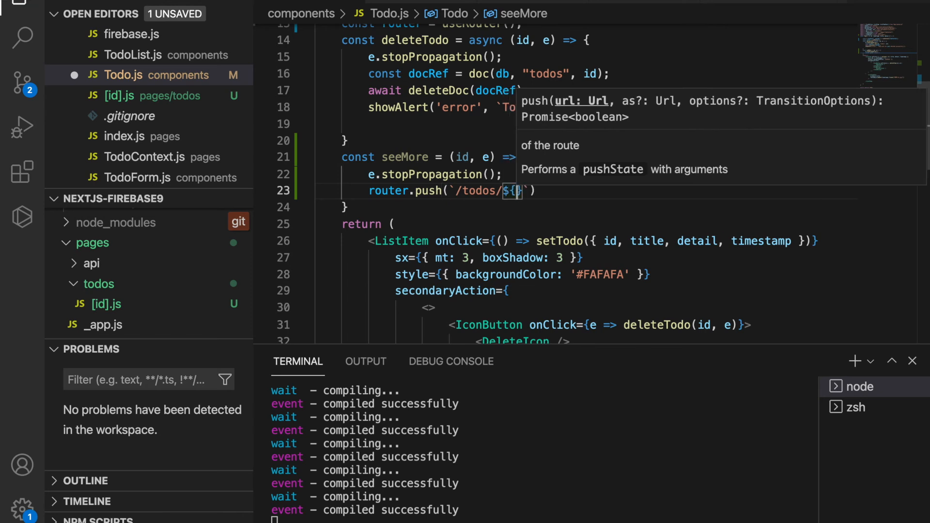
text(id)
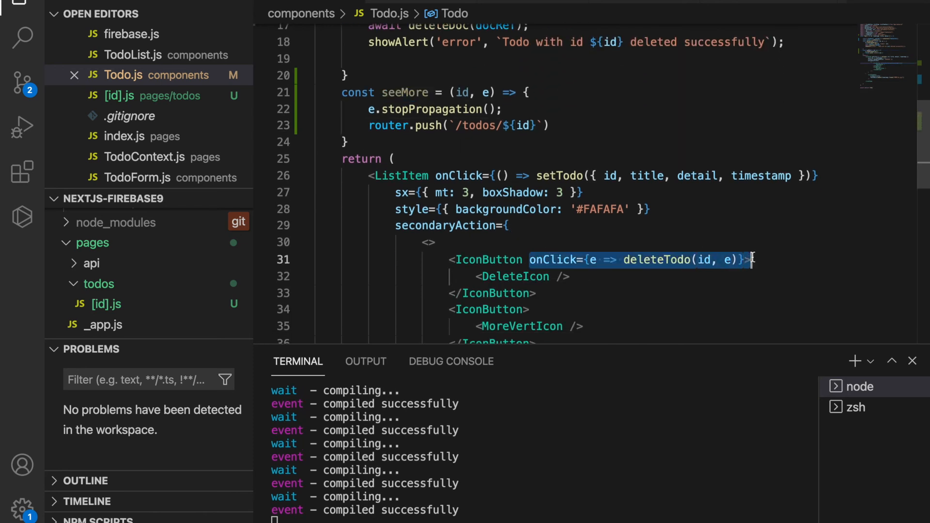
scroll(down, 3)
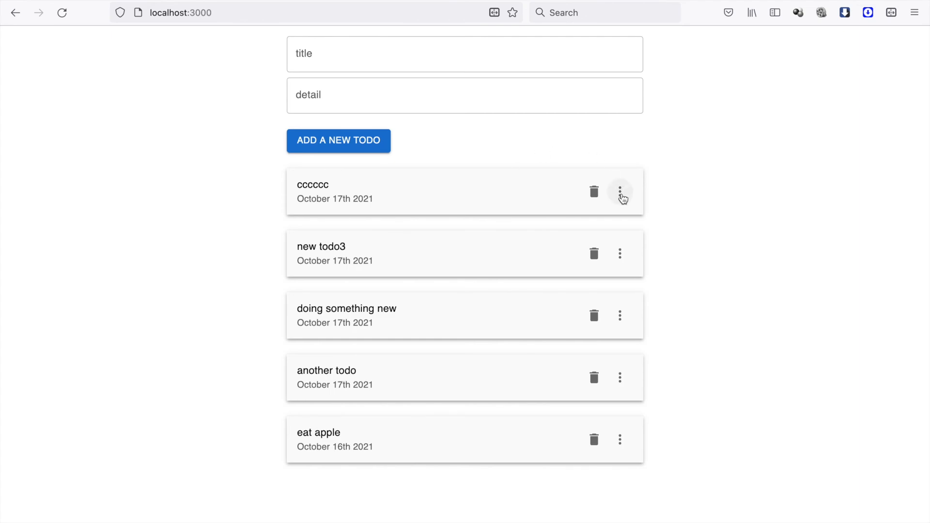
Click the cccccc todo's more icon in Firefox to open its /todos/ detail page
click(620, 192)
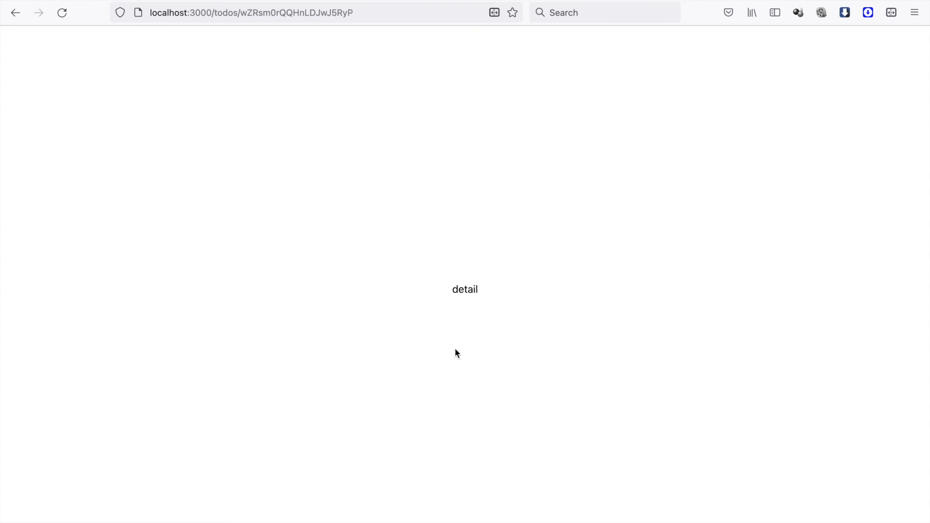